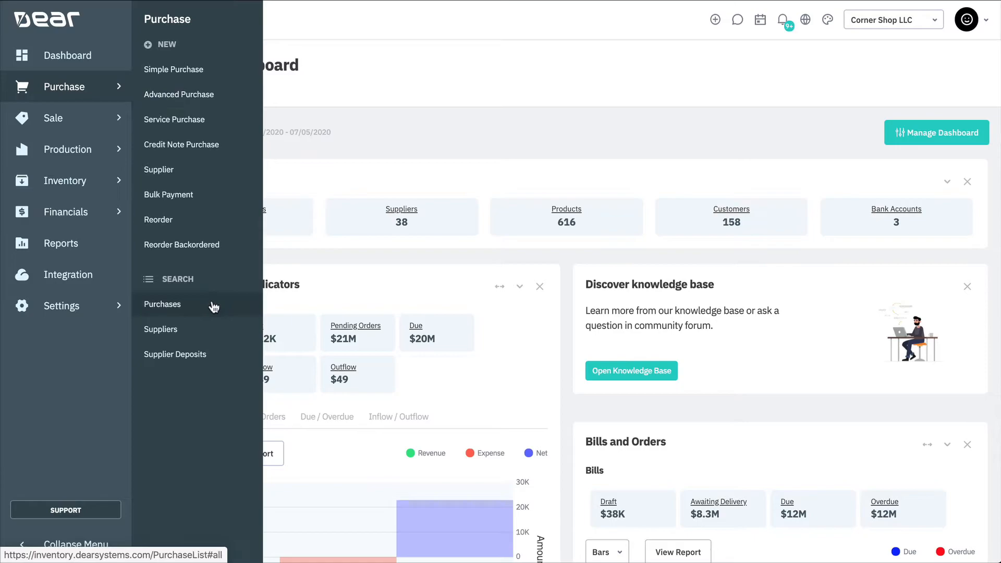
- Open the Purchases search list under the Purchase menu
click(162, 304)
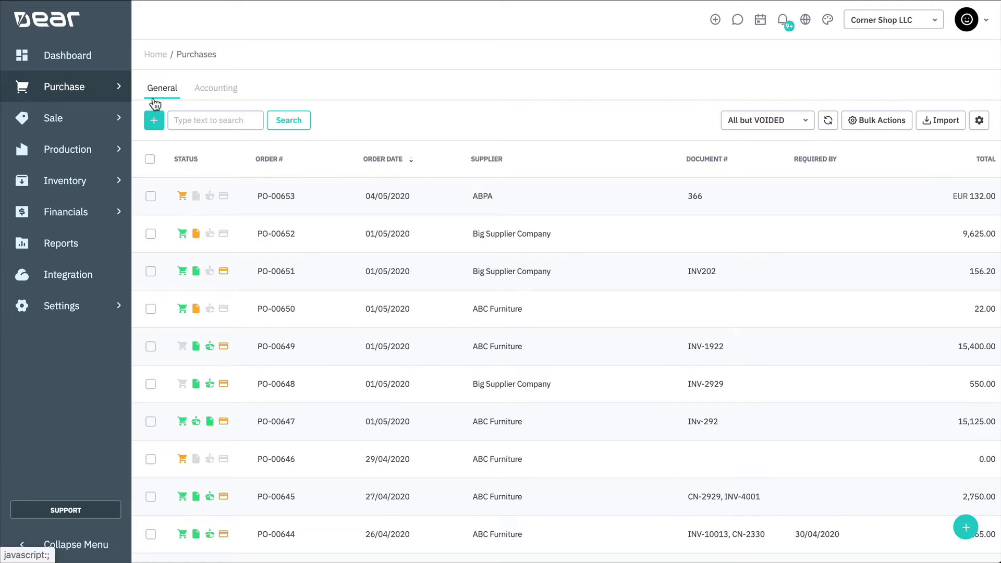
- View the Accounting tab, return to General, and sort ascending by Supplier
click(215, 87)
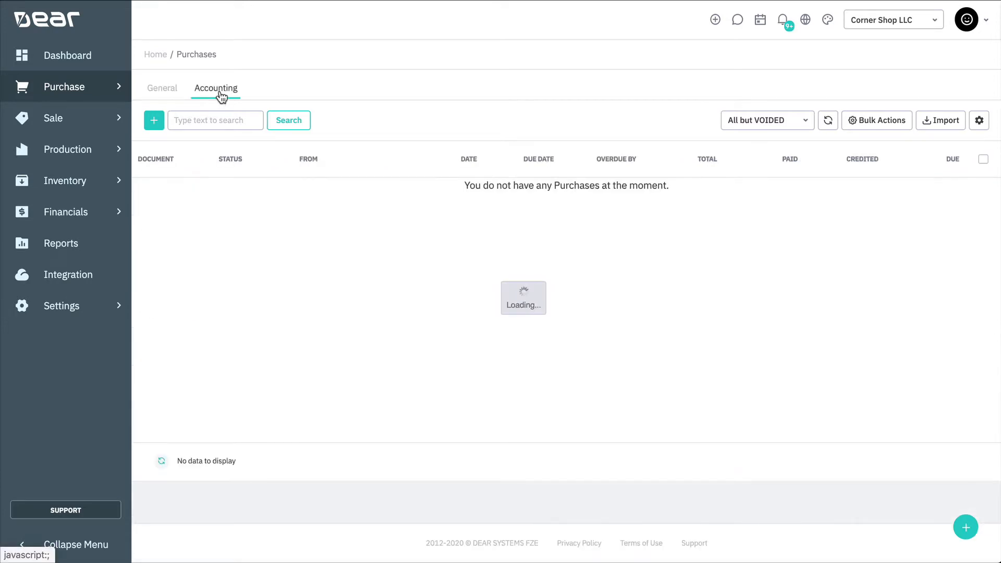
click(215, 88)
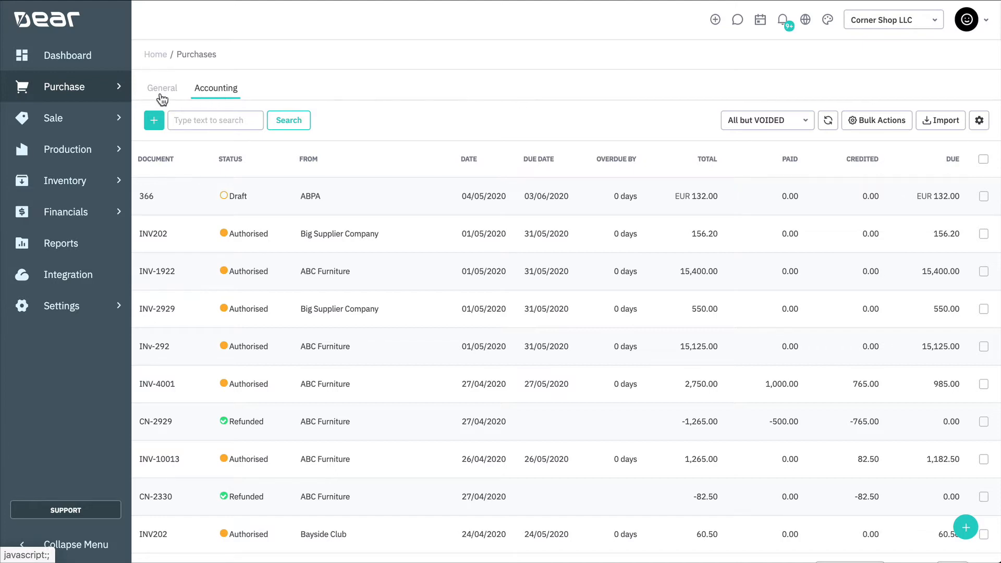
click(162, 88)
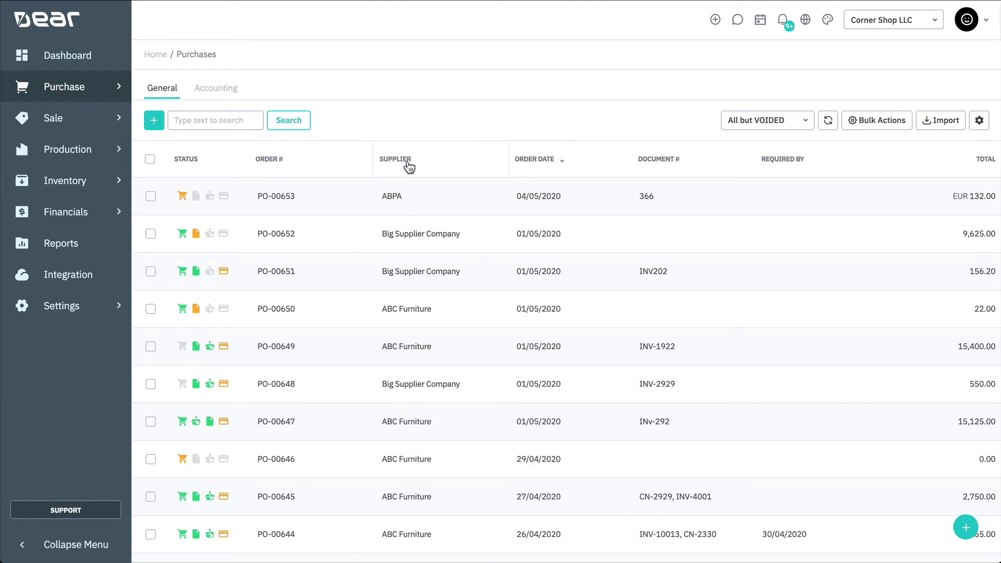
click(395, 159)
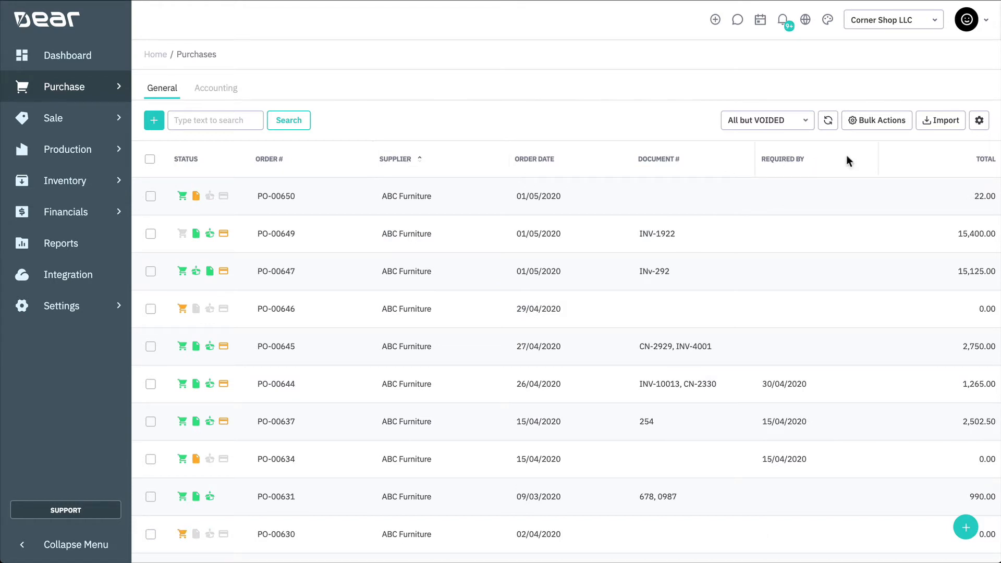
- Restore default column order via the gear settings, then check the All but VOIDED filter unchanged
click(978, 119)
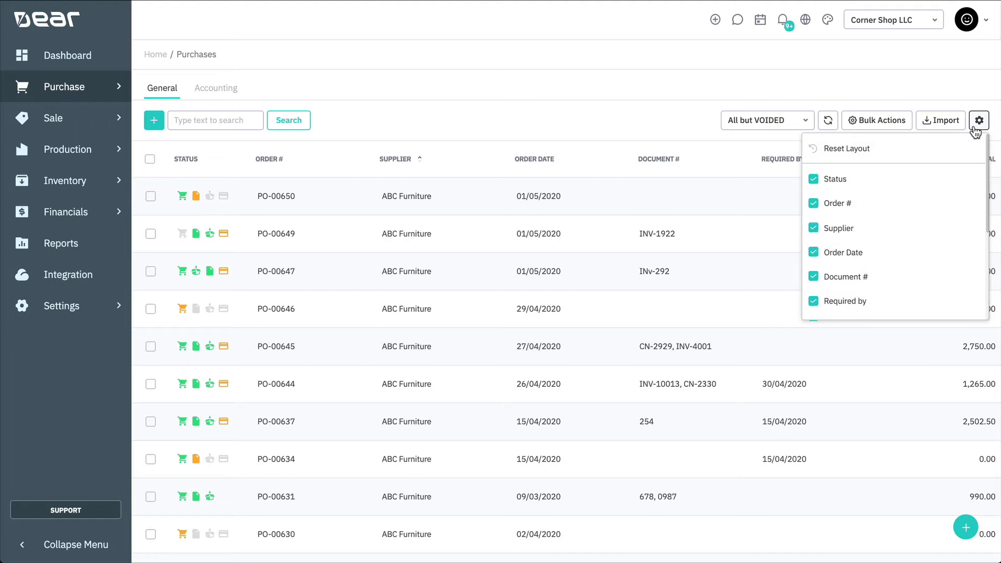
mouse_move(864, 191)
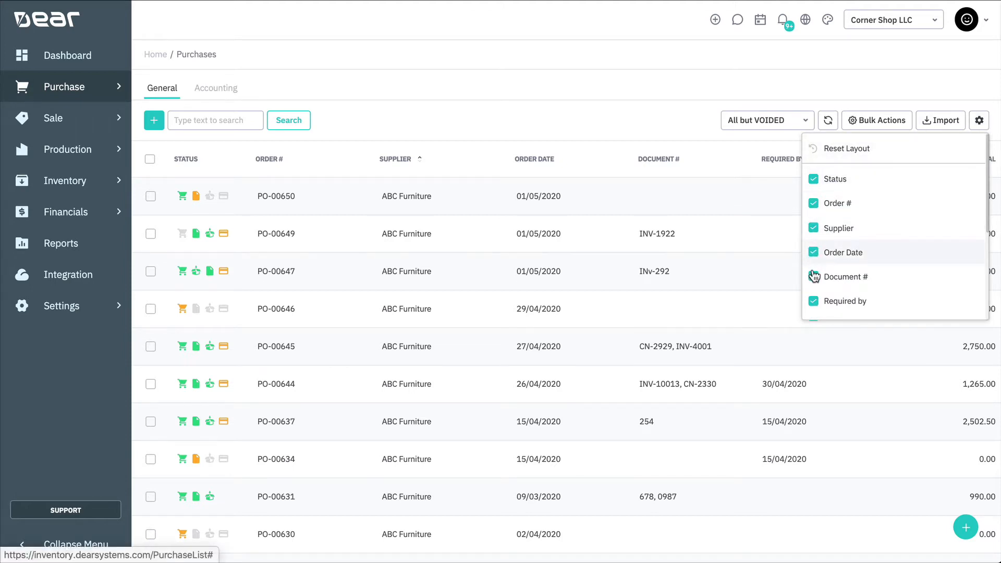
click(813, 252)
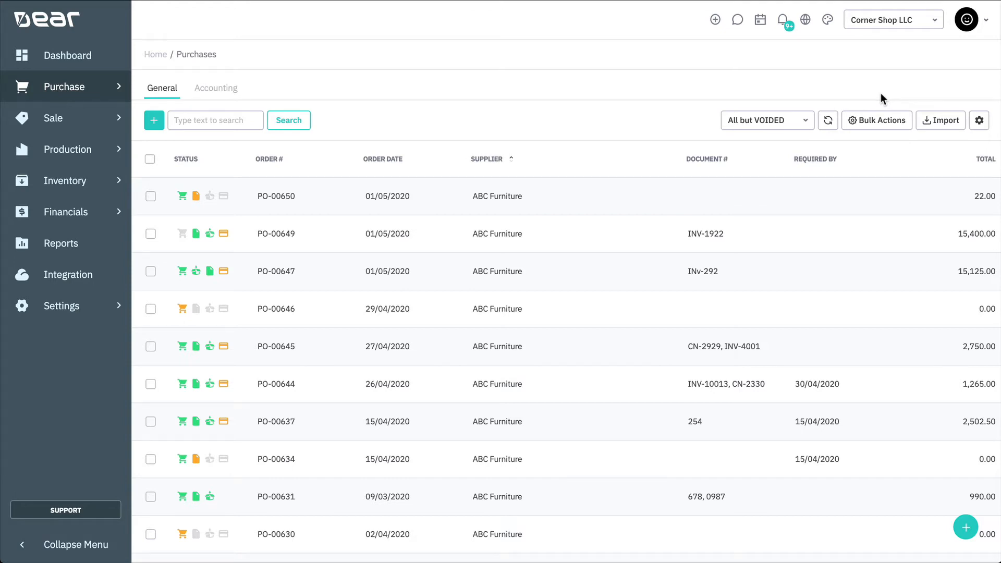
click(765, 120)
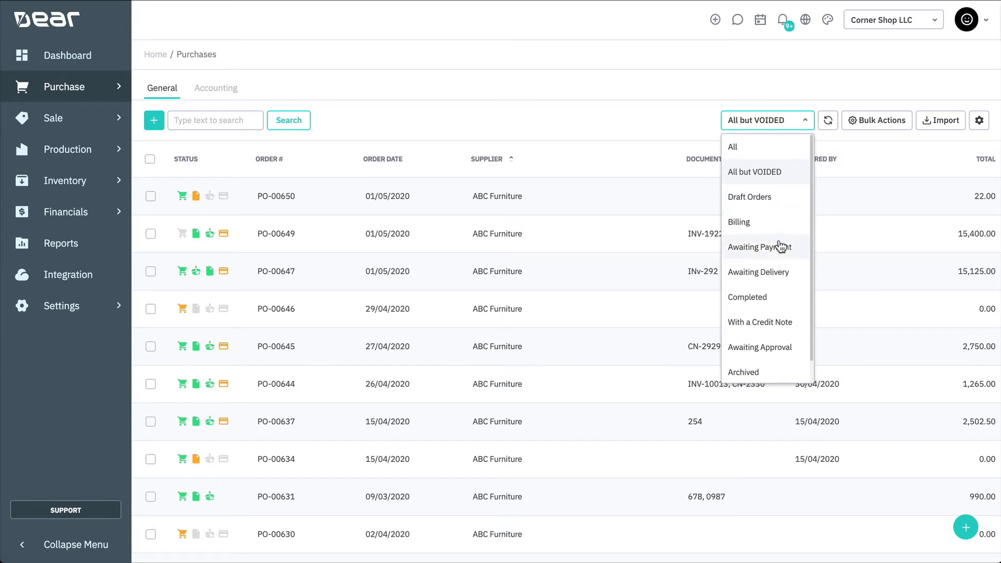
mouse_move(771, 281)
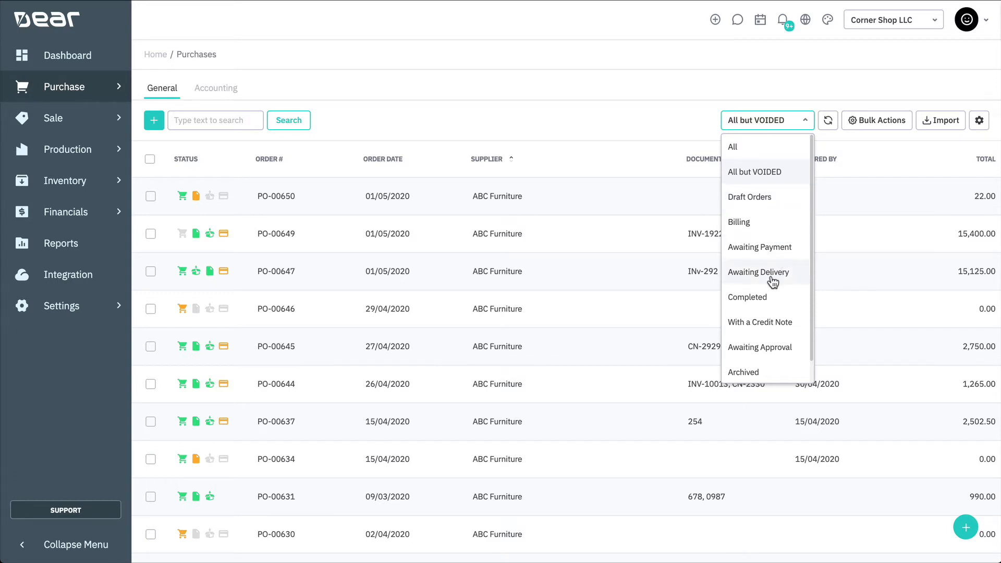
click(624, 119)
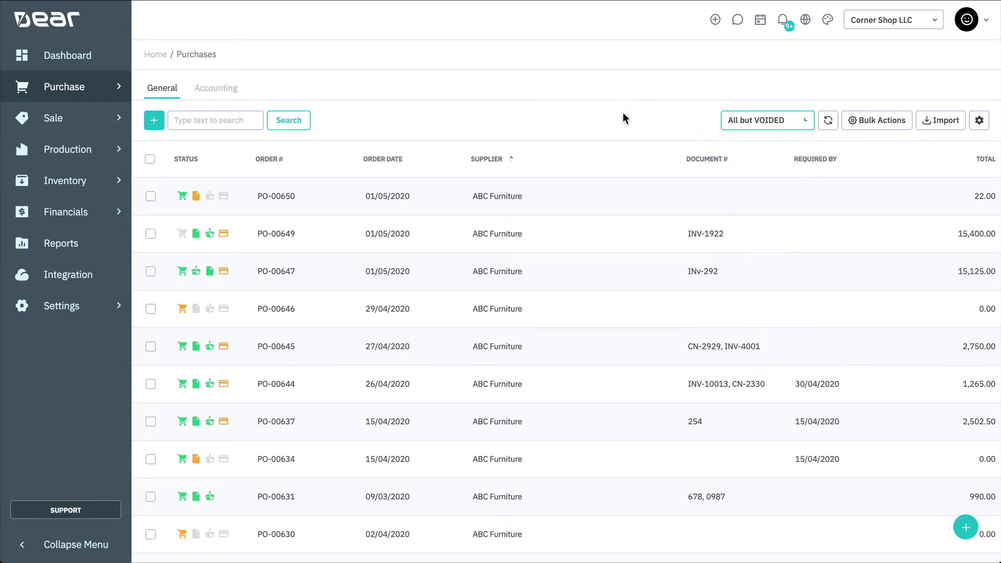
- Select PO-00650 and PO-00649 and open Bulk Actions for the selected orders
click(150, 195)
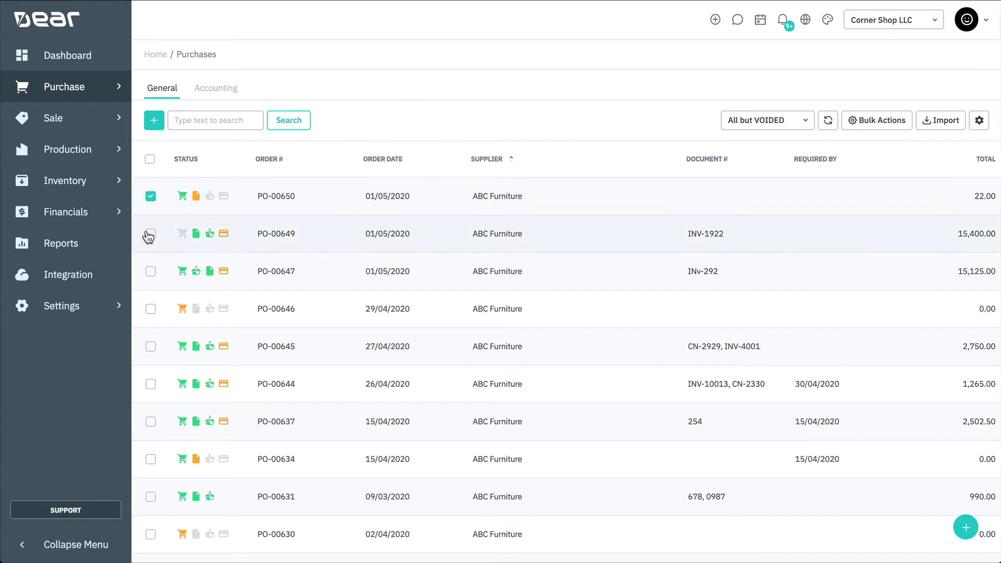
click(150, 233)
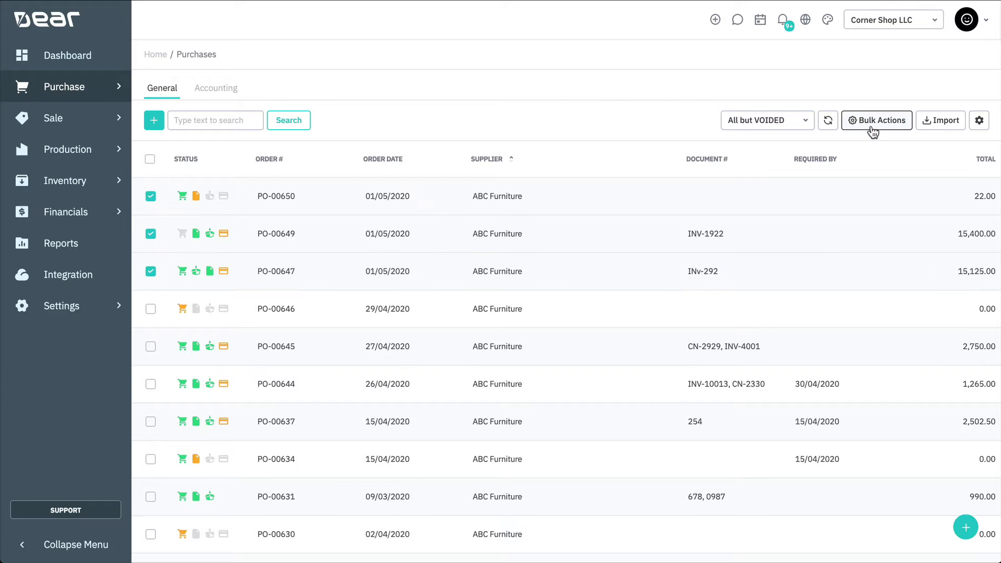
click(876, 120)
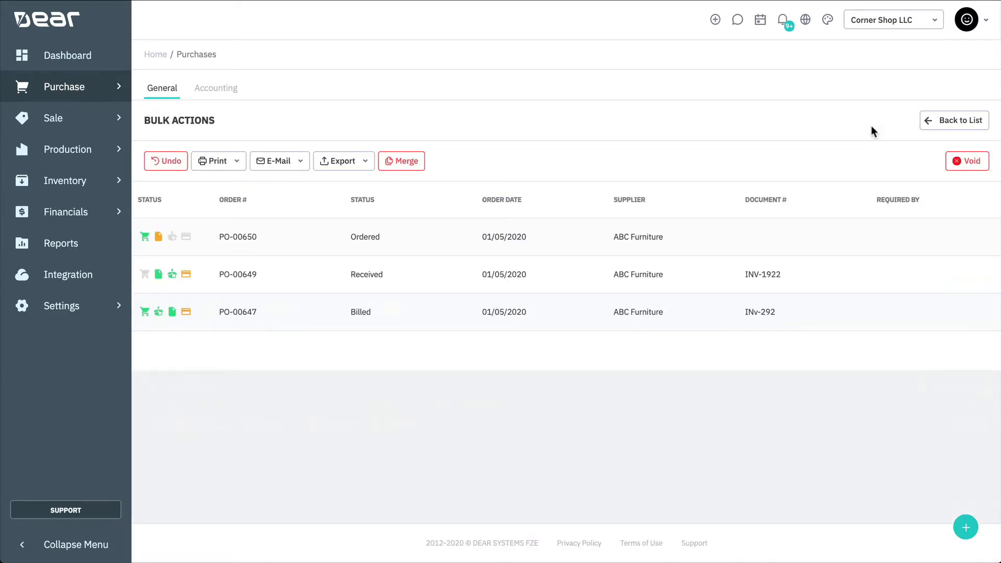
mouse_move(514, 142)
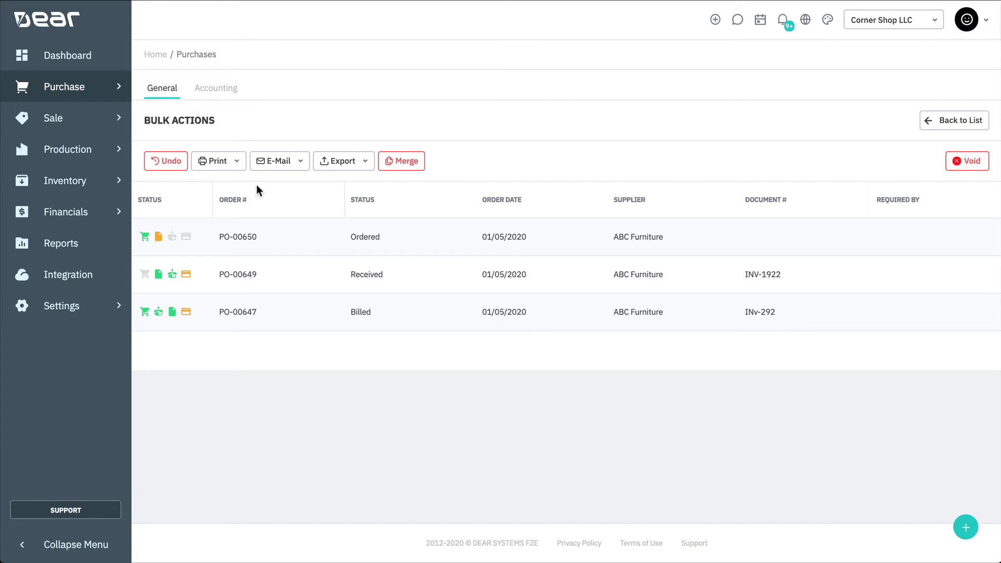
click(218, 160)
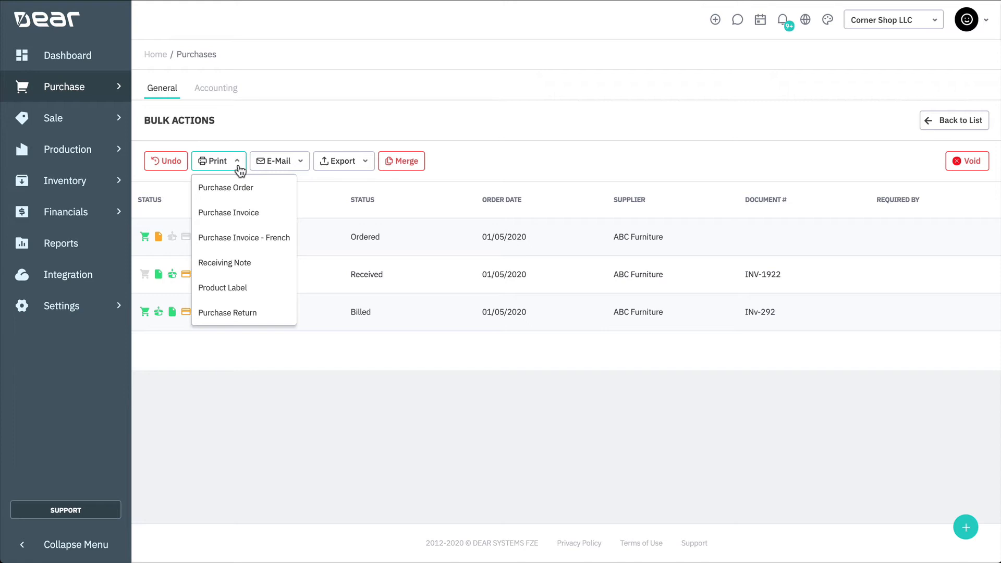
mouse_move(295, 164)
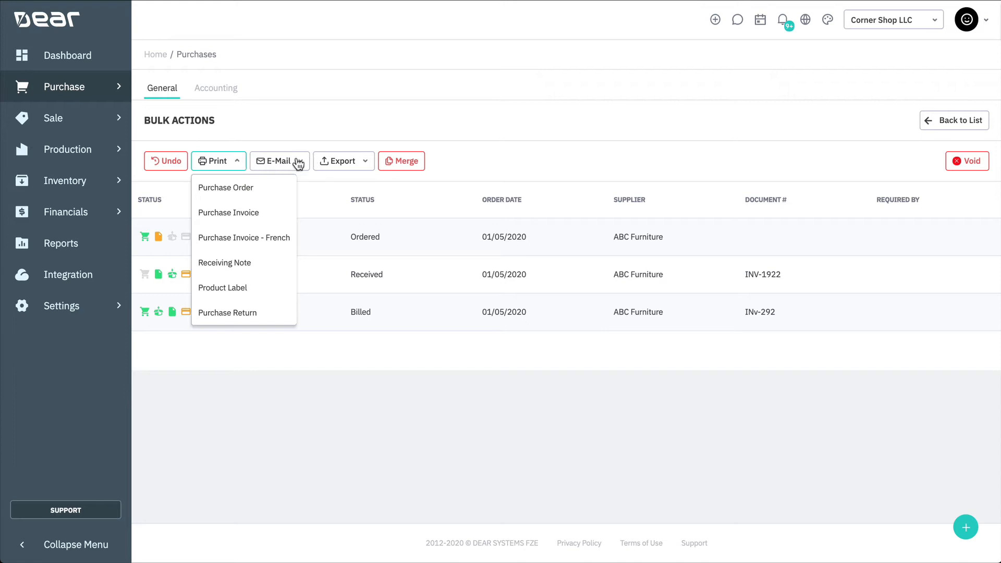
click(279, 160)
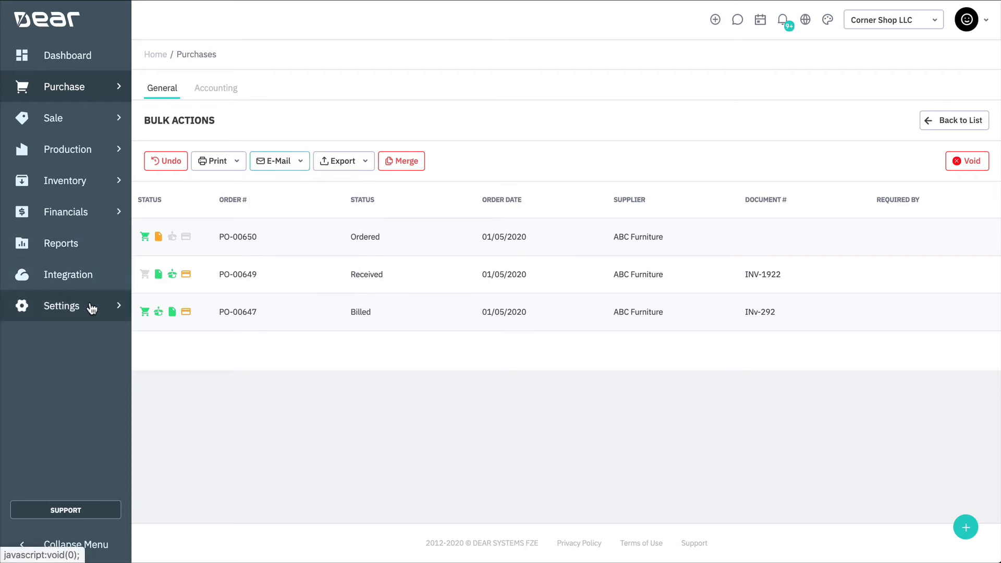
click(62, 305)
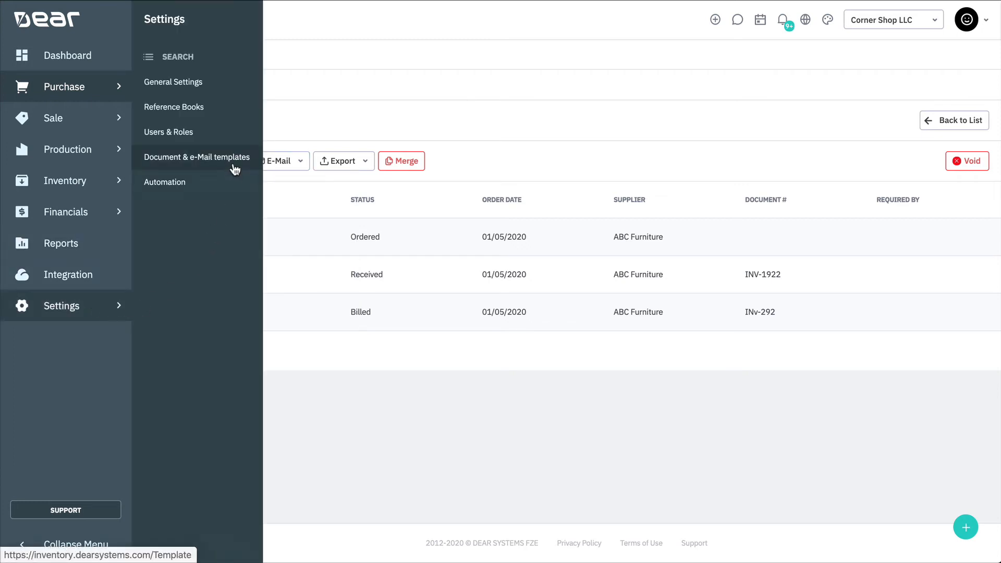
click(196, 157)
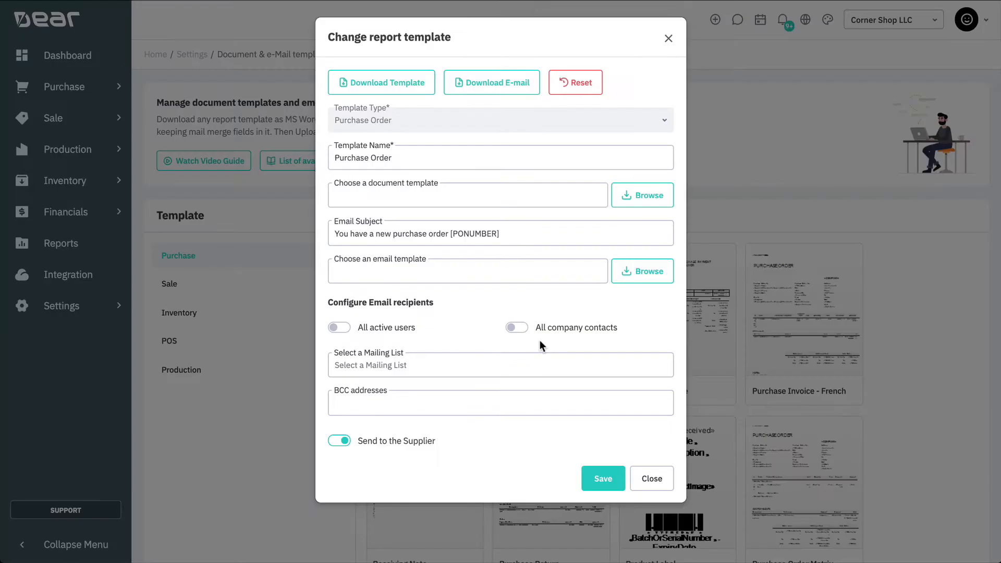
click(500, 158)
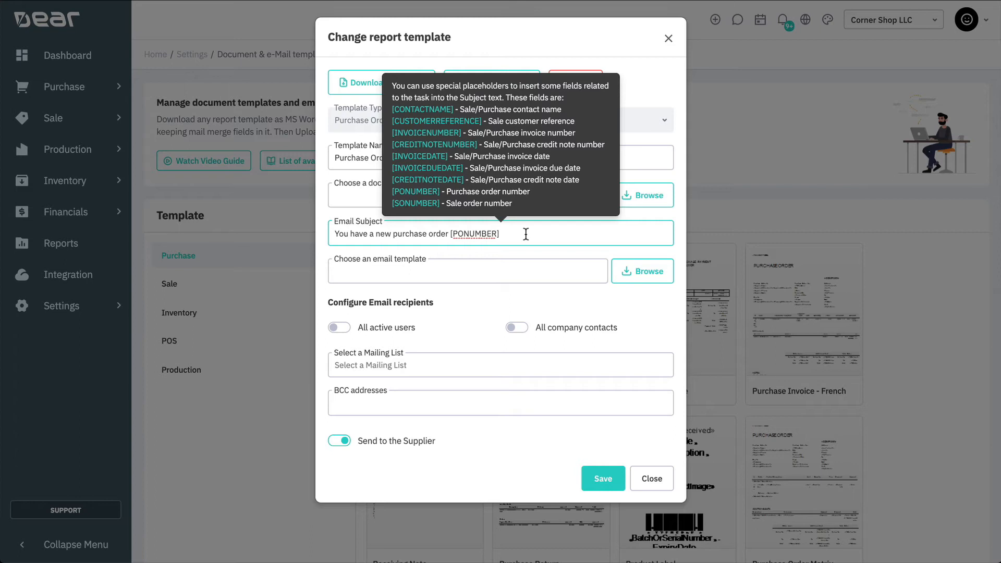
mouse_move(625, 302)
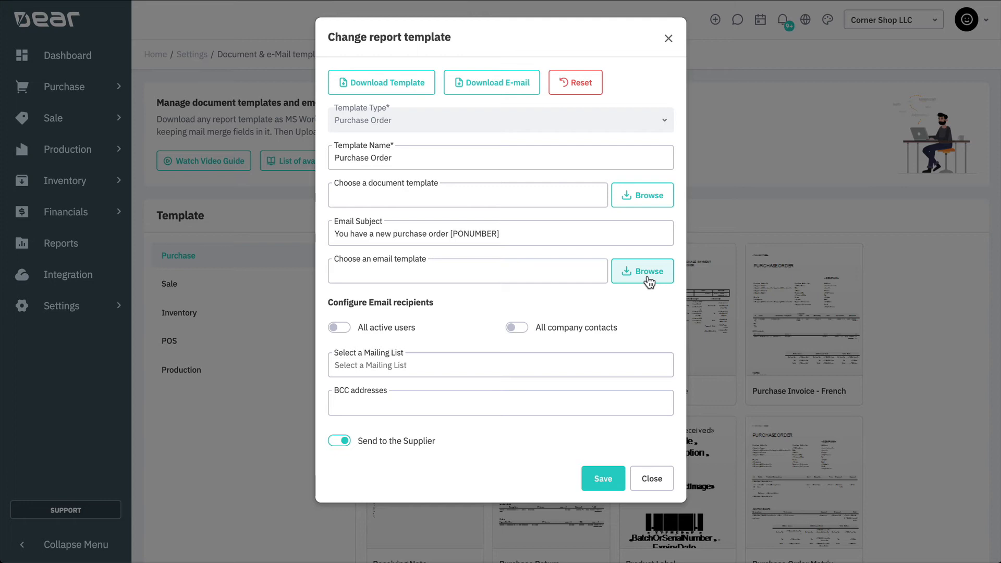
mouse_move(472, 324)
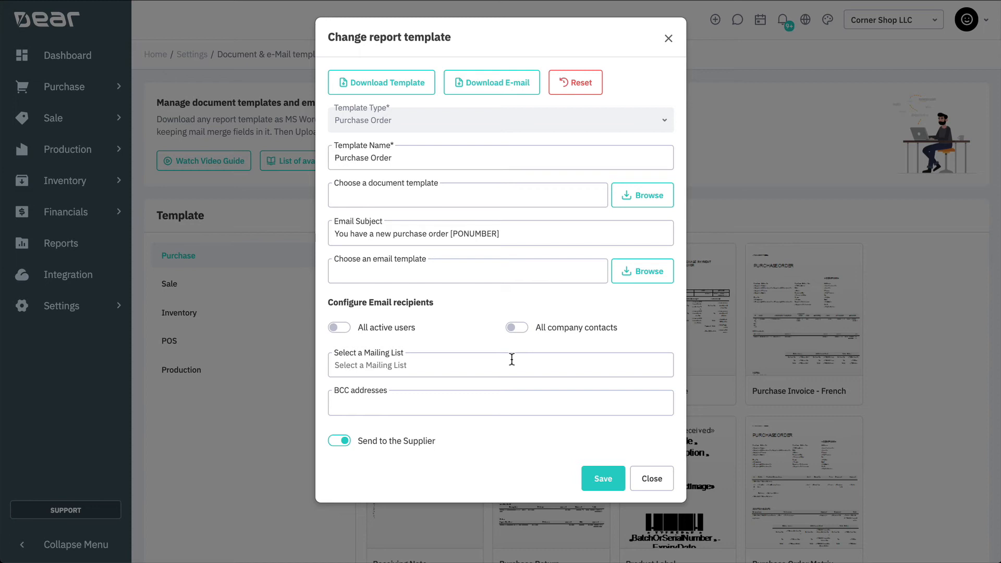
click(501, 402)
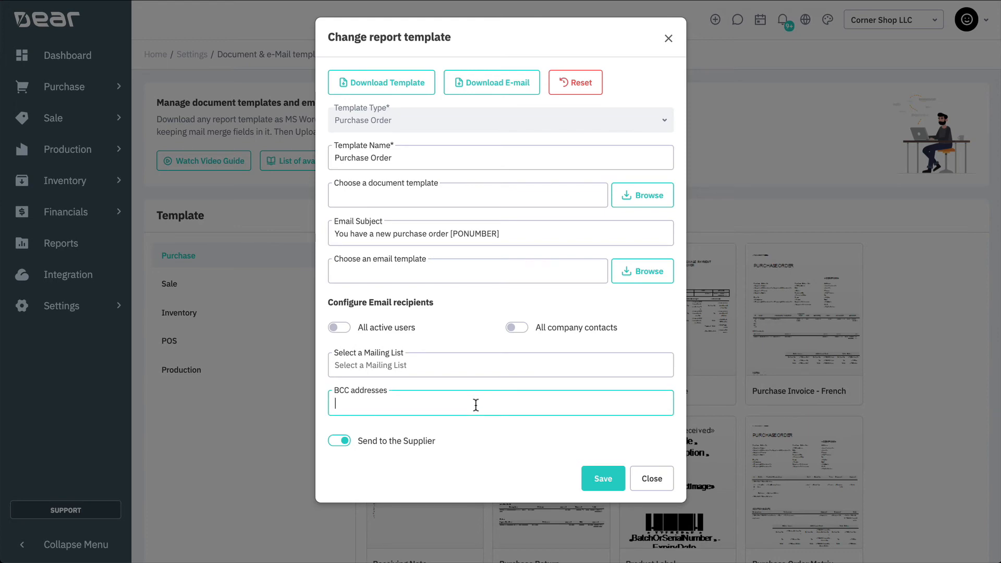
click(651, 478)
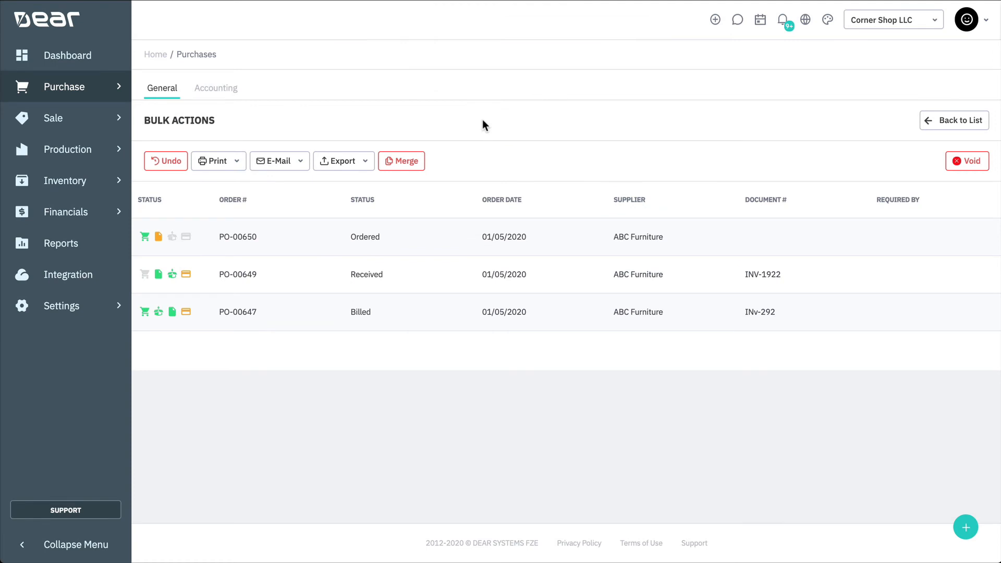
mouse_move(328, 161)
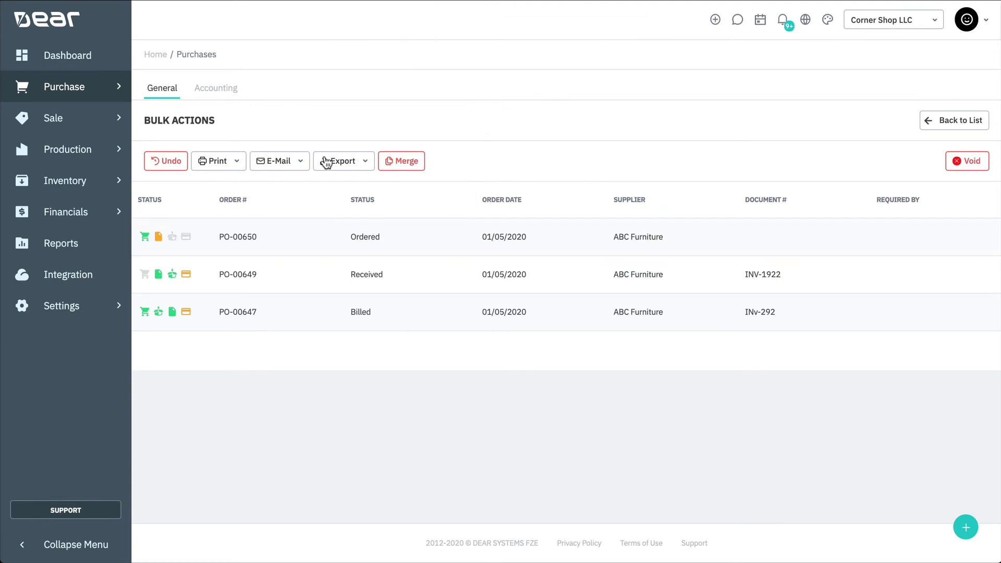
click(340, 160)
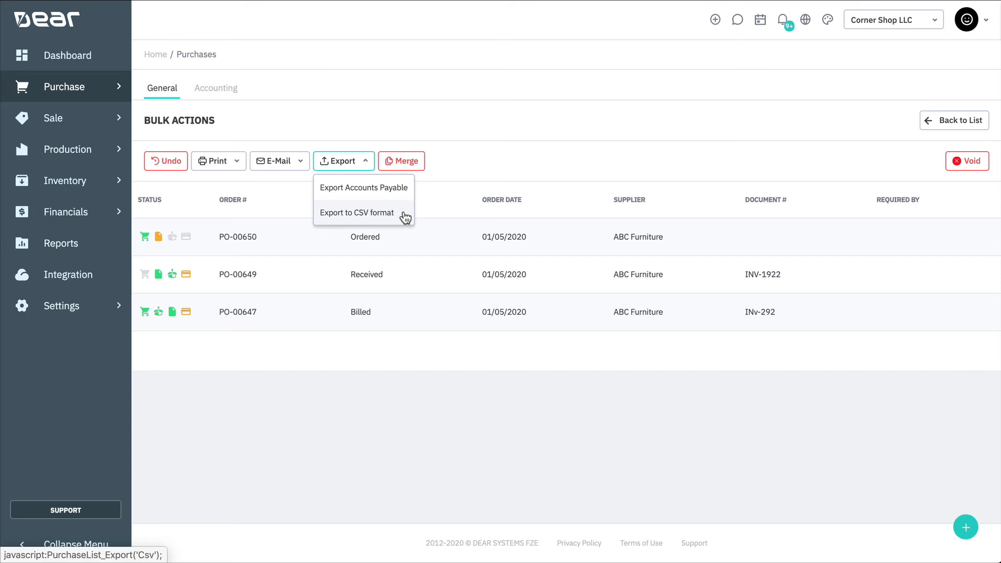
mouse_move(501, 218)
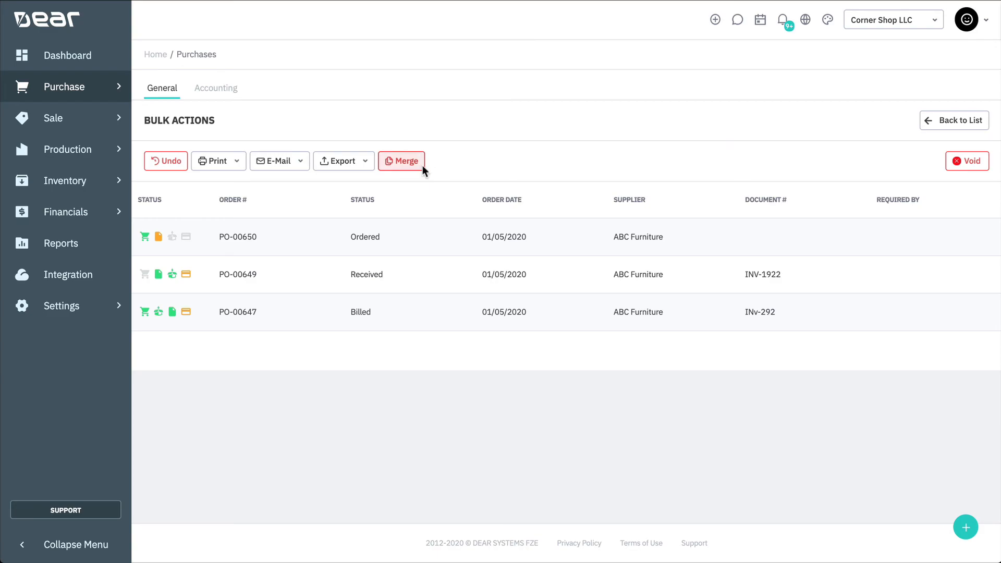
- Open Merge for the three ABC Furniture orders and open the Primary Purchase dropdown
click(402, 160)
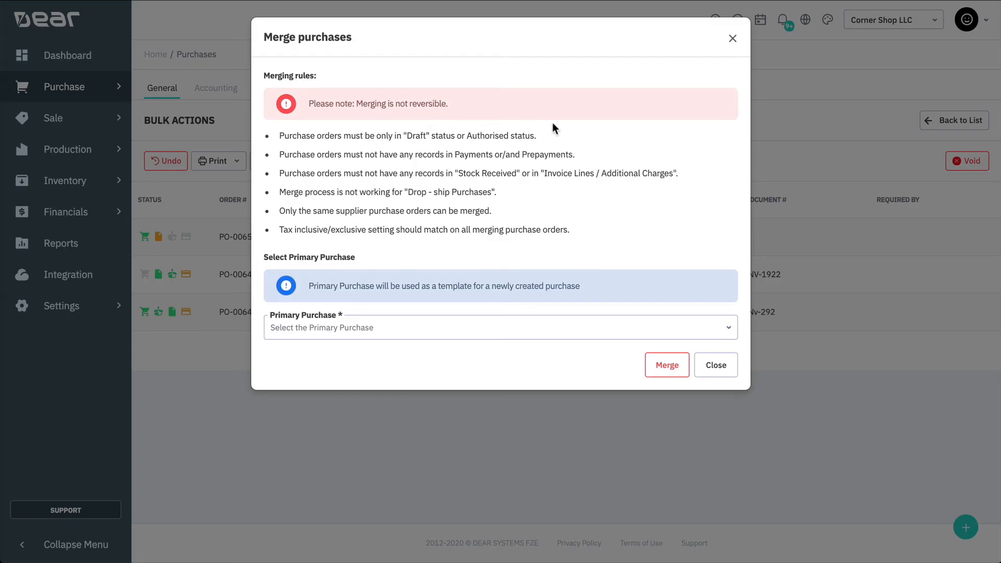
mouse_move(681, 137)
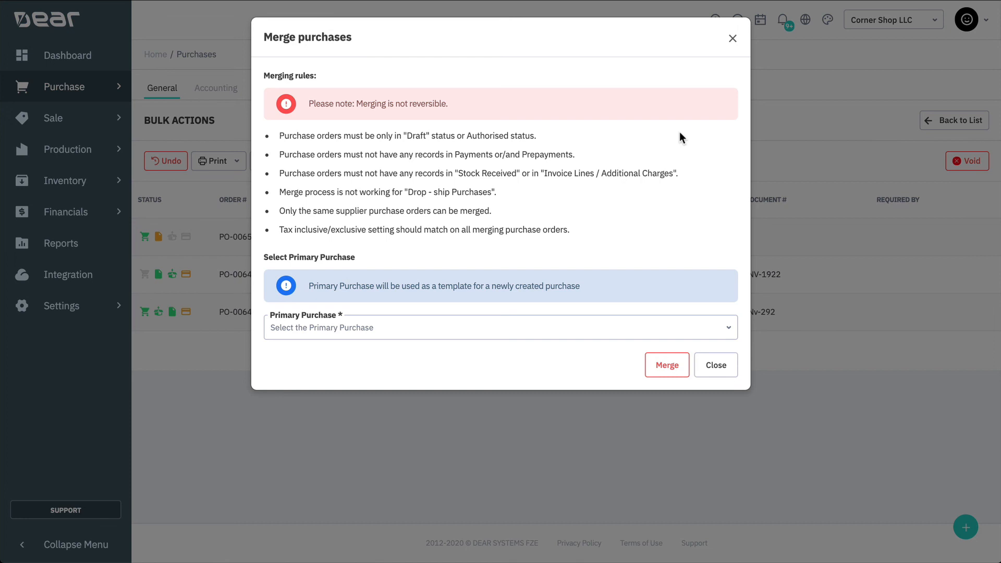
click(500, 327)
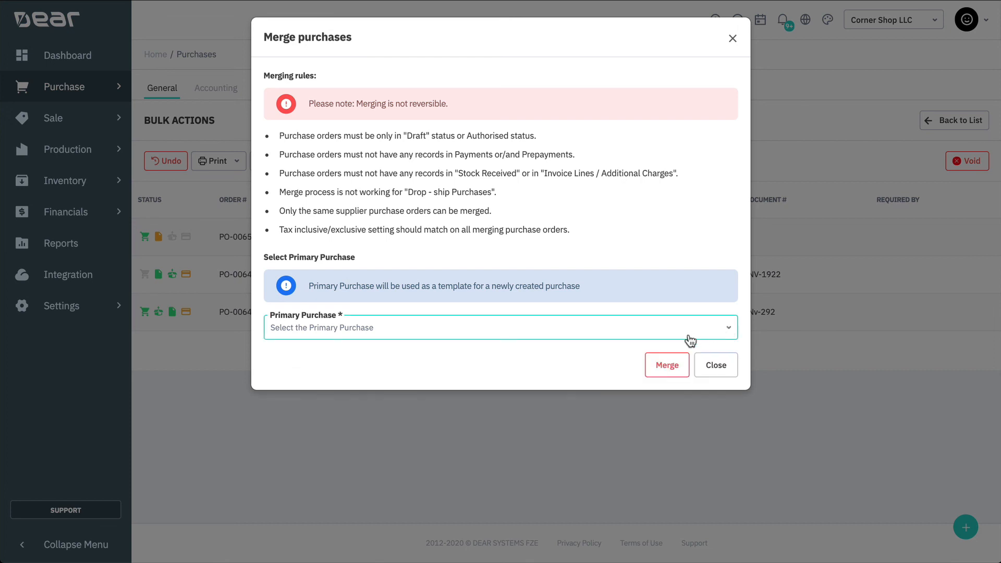
mouse_move(666, 365)
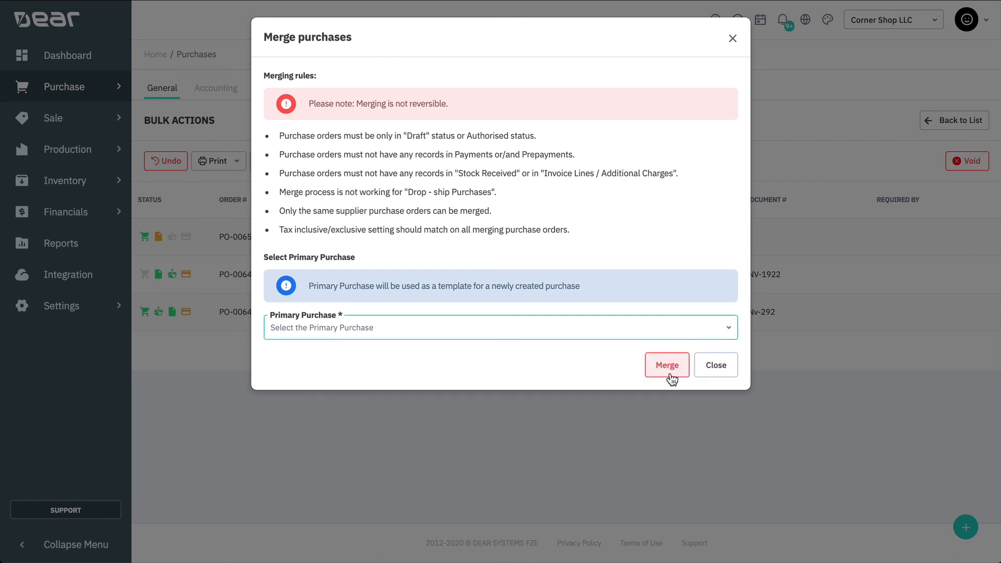